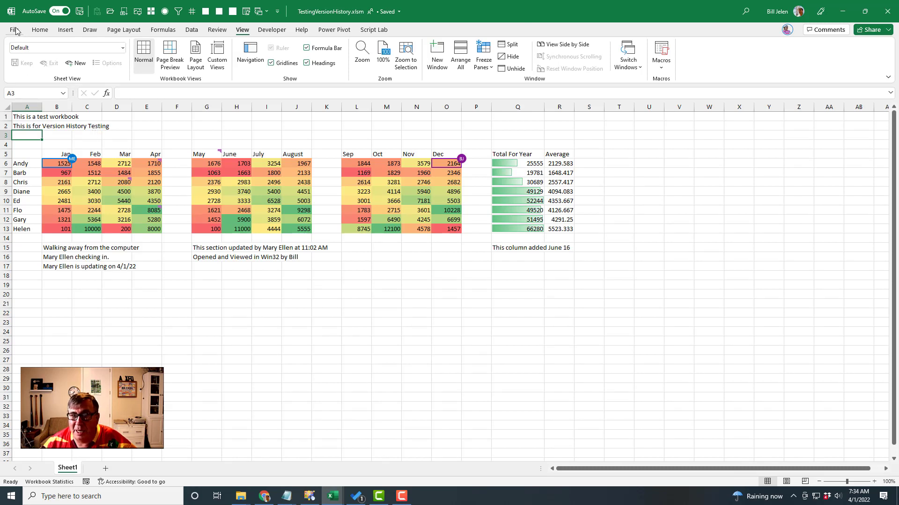
Step: Show the TestingVersionHistory workbook's Info page from the File menu
{"action": "left_click", "coordinate": [15, 29]}
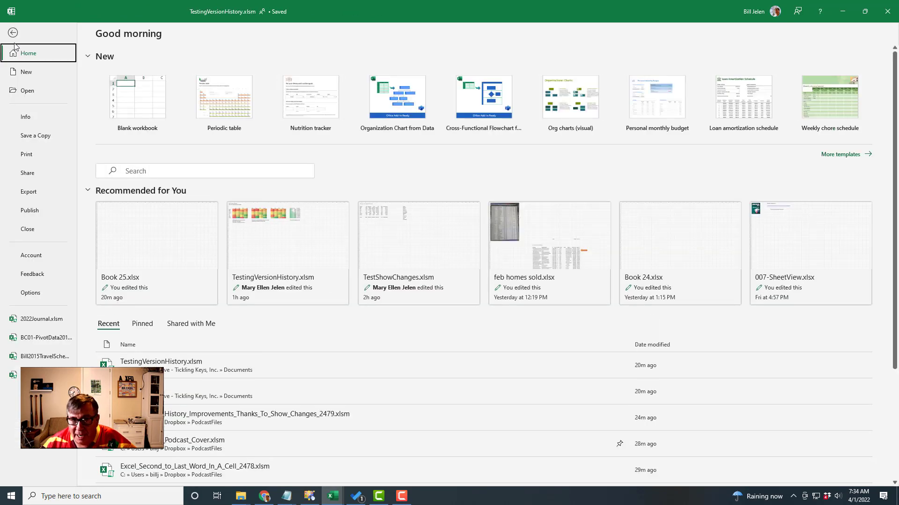
{"action": "left_click", "coordinate": [25, 116]}
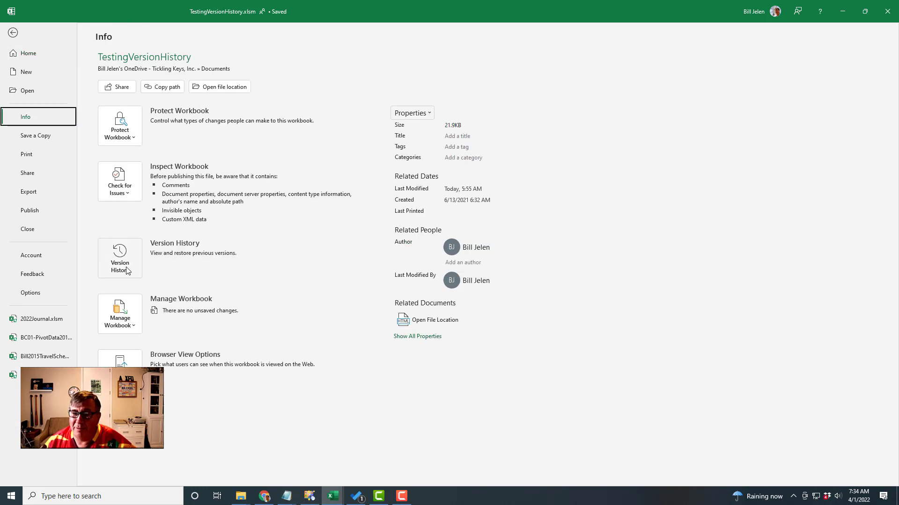
Step: Open Version History and scroll its saved versions back to June 2021
{"action": "left_click", "coordinate": [120, 258]}
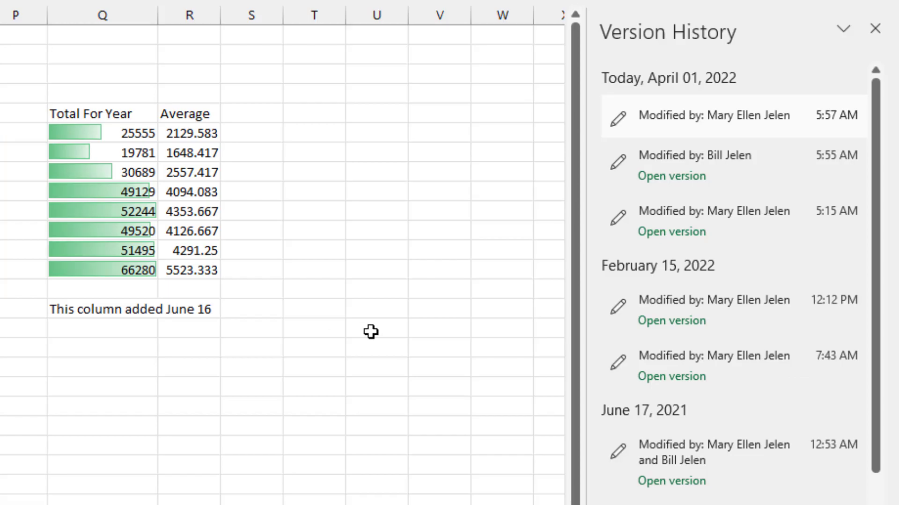
{"action": "mouse_move", "coordinate": [613, 286]}
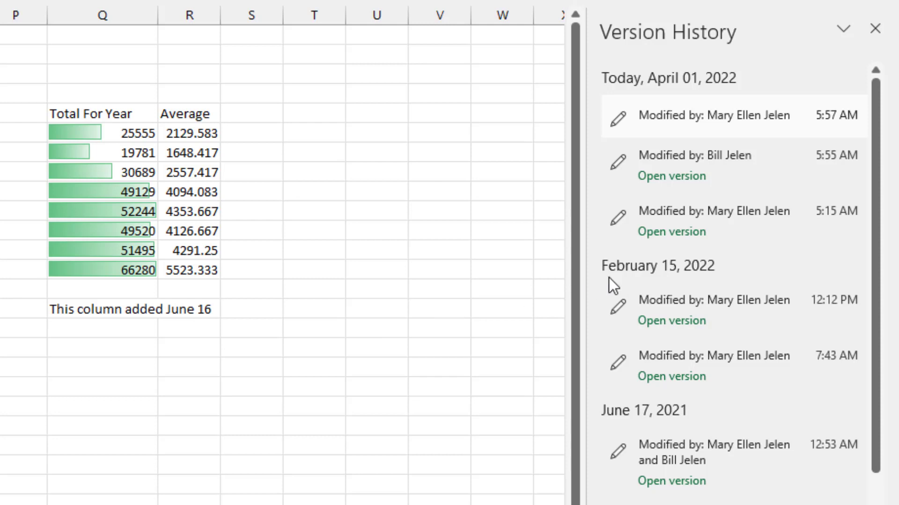
{"action": "mouse_move", "coordinate": [733, 177]}
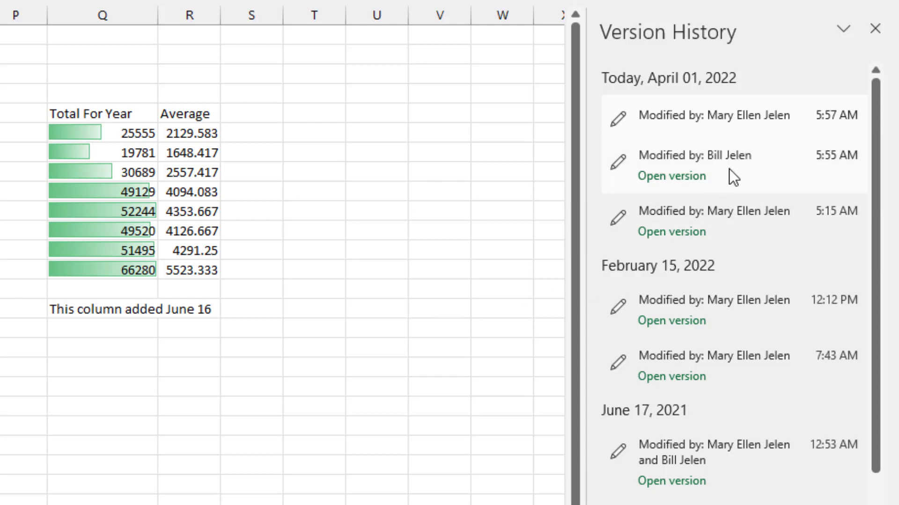
{"action": "scroll", "scroll_direction": "down", "scroll_amount": 3}
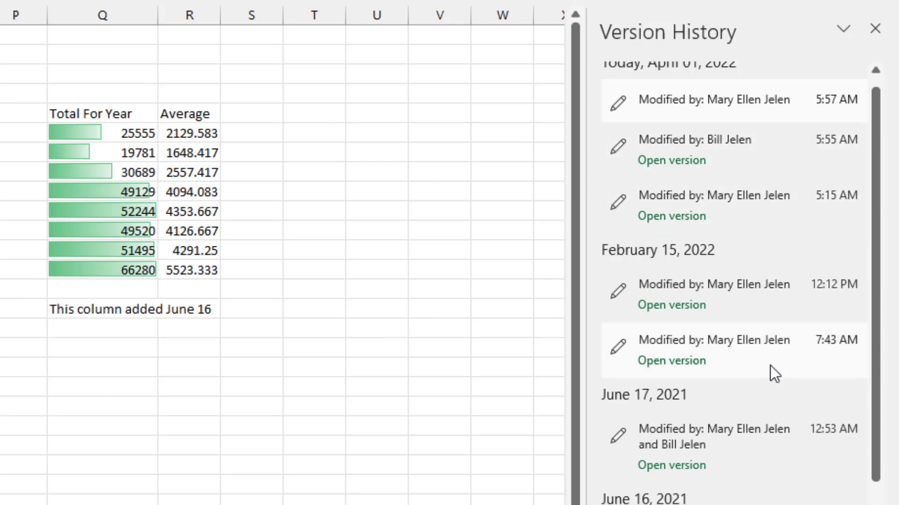
{"action": "scroll", "scroll_direction": "down", "scroll_amount": 3}
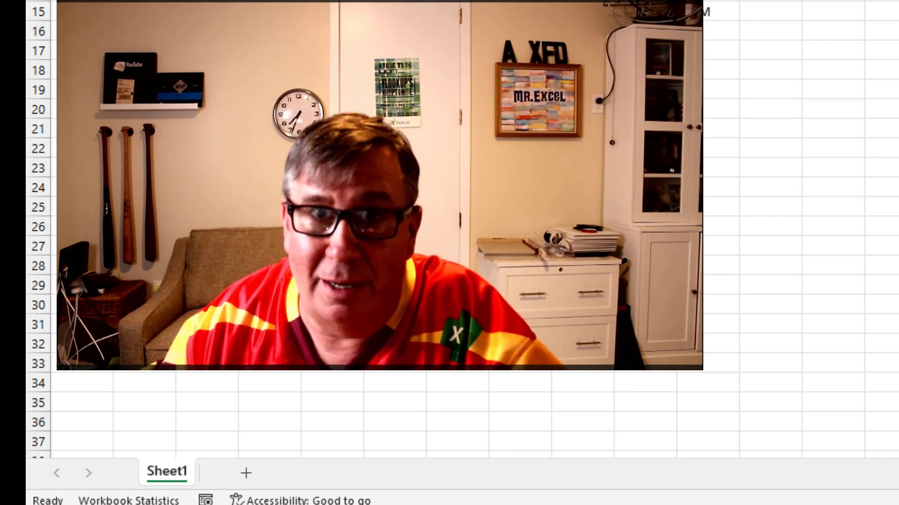
Step: In Excel for the web, show the version history listing February 2022 and June 2021 saves
{"action": "scroll", "scroll_direction": "up", "scroll_amount": 3}
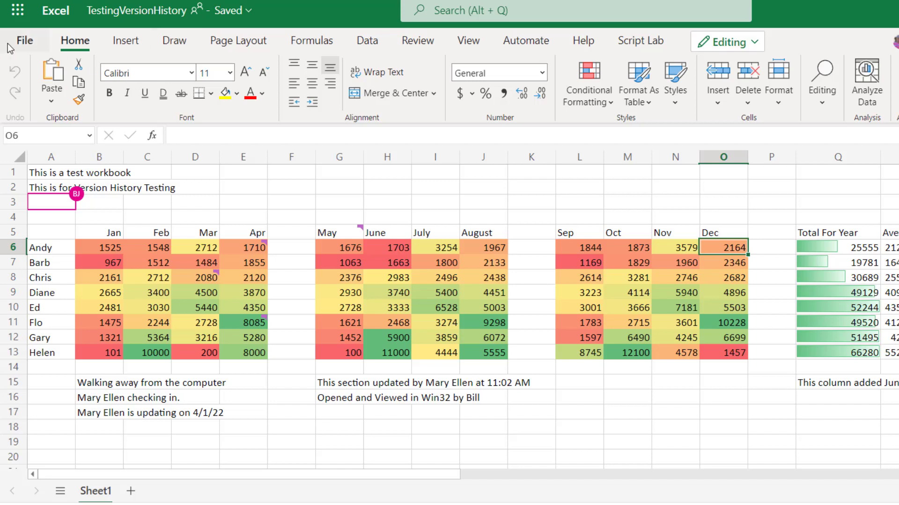
{"action": "left_click", "coordinate": [291, 216]}
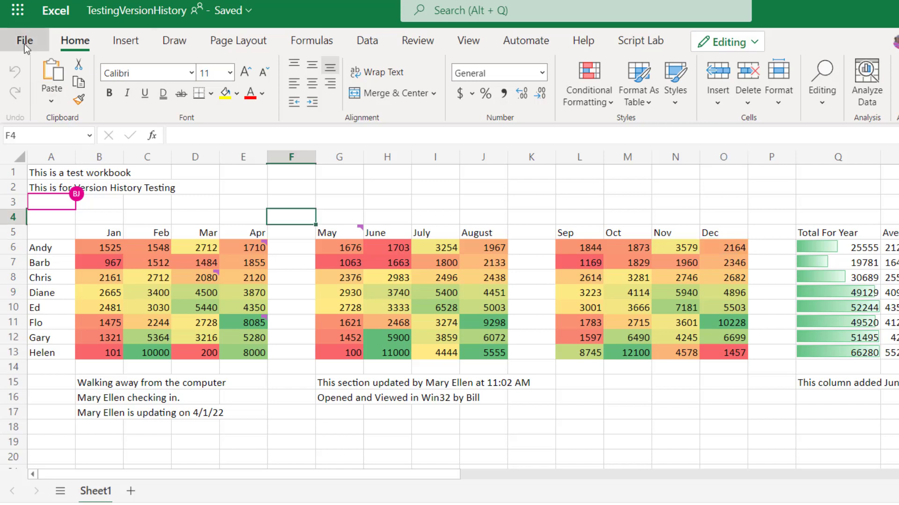
{"action": "left_click", "coordinate": [24, 41]}
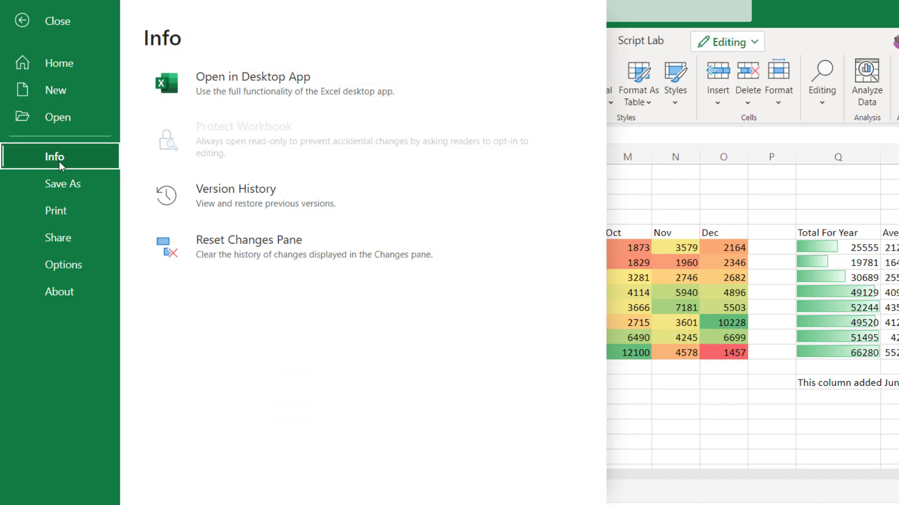
{"action": "mouse_move", "coordinate": [236, 195]}
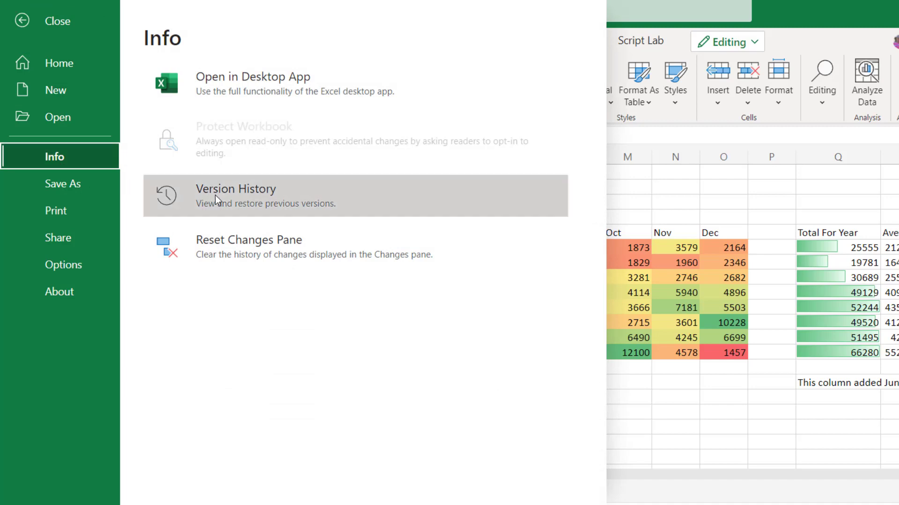
{"action": "left_click", "coordinate": [235, 196]}
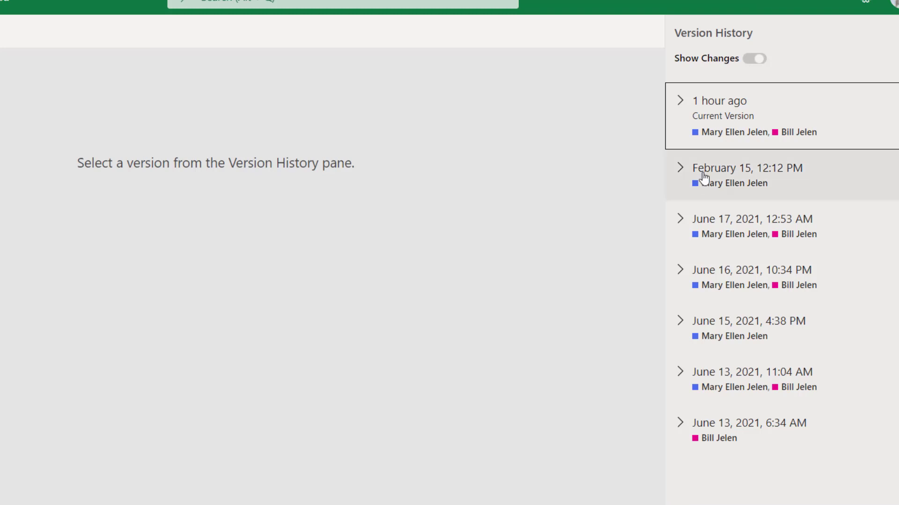
{"action": "mouse_move", "coordinate": [149, 182]}
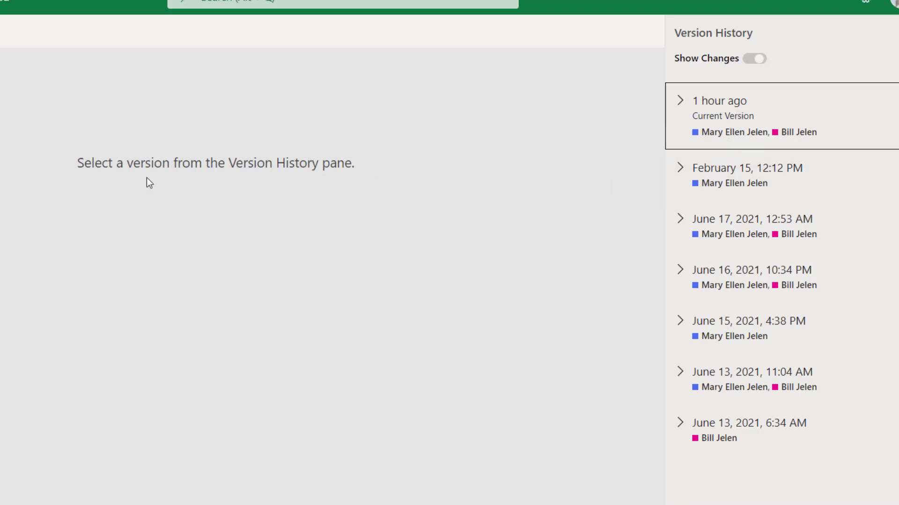
{"action": "mouse_move", "coordinate": [553, 225]}
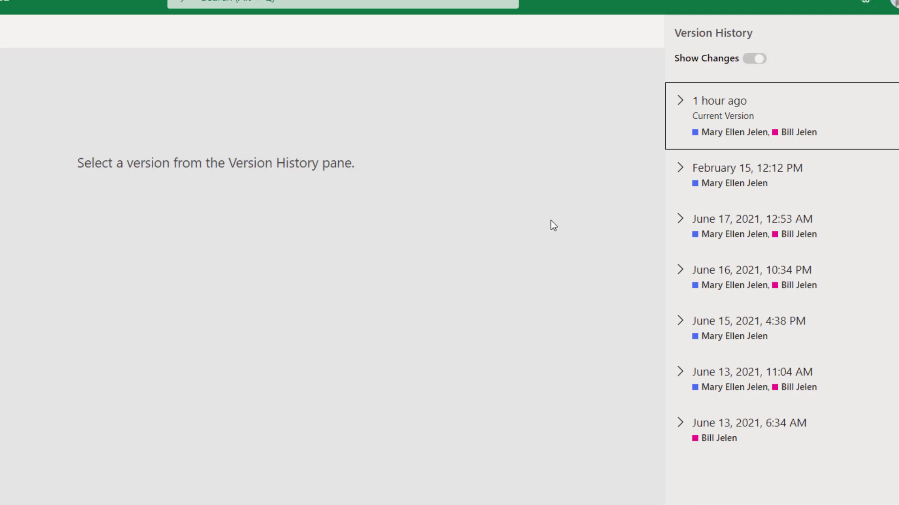
Step: Turn on Show Changes and view the June 16, 2021, 10:34 PM version's eight changes
{"action": "left_click", "coordinate": [754, 58]}
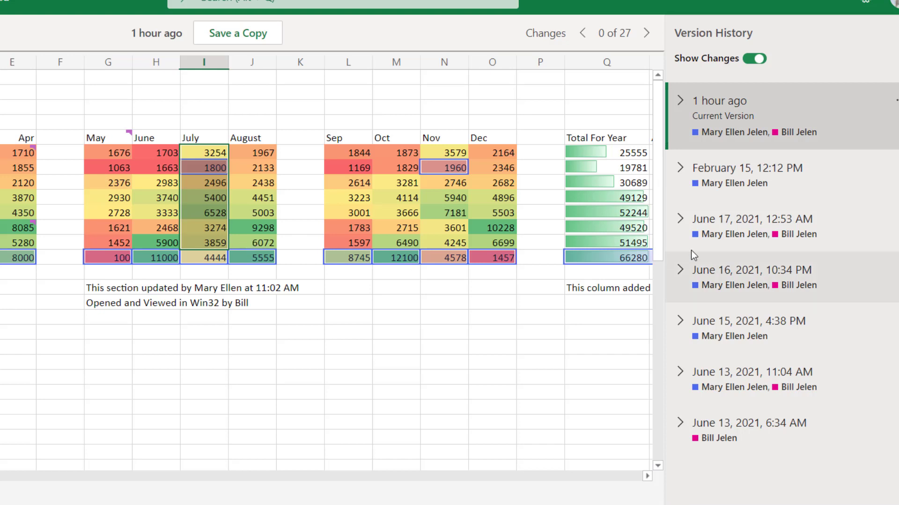
{"action": "left_click", "coordinate": [750, 219]}
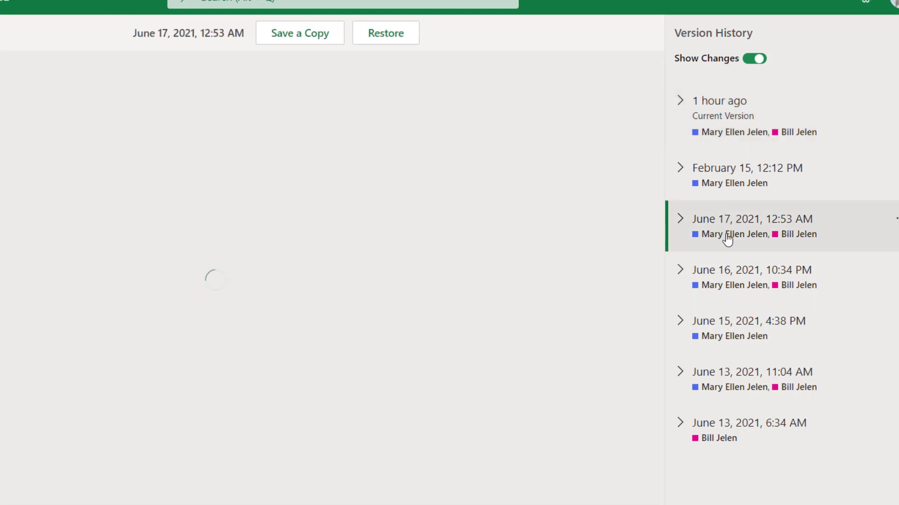
{"action": "left_click", "coordinate": [751, 270]}
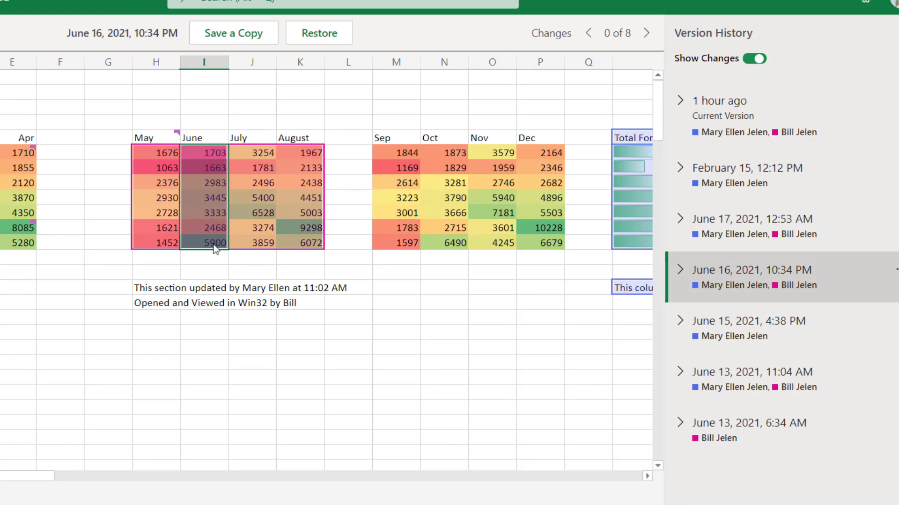
{"action": "mouse_move", "coordinate": [122, 171]}
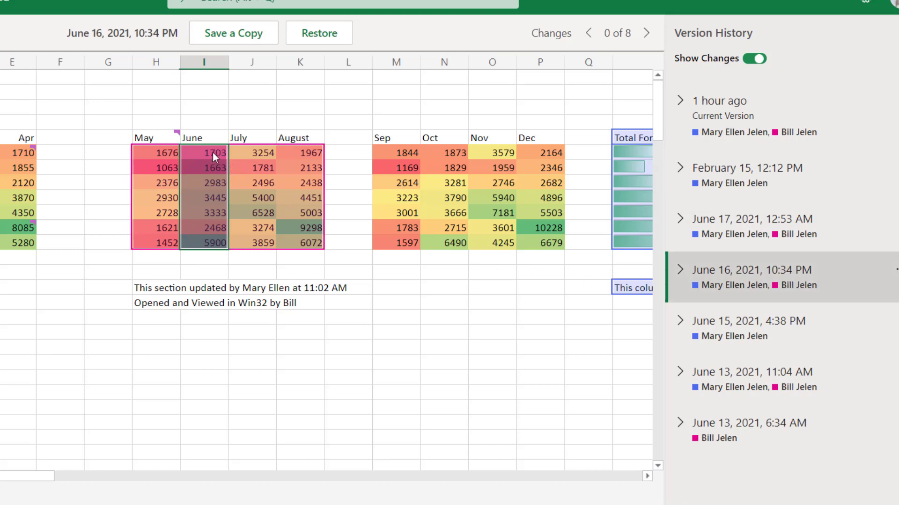
{"action": "mouse_move", "coordinate": [195, 211]}
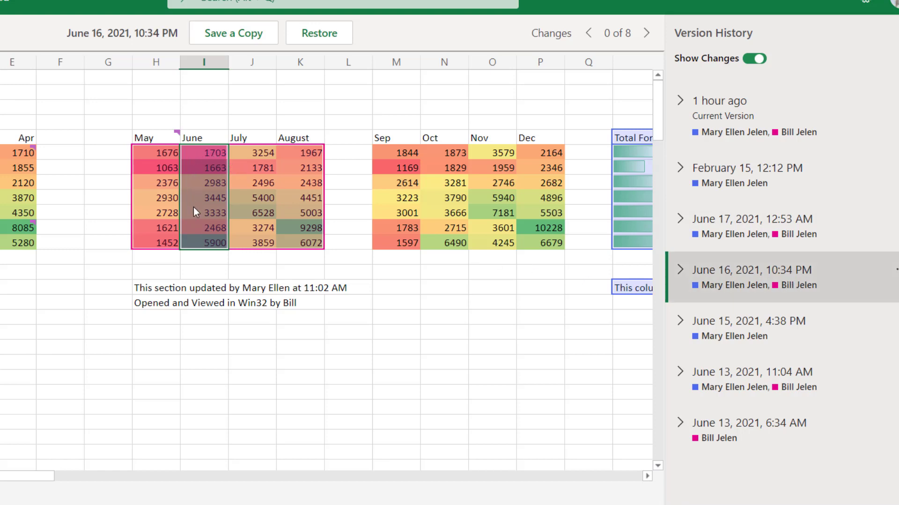
{"action": "mouse_move", "coordinate": [628, 194]}
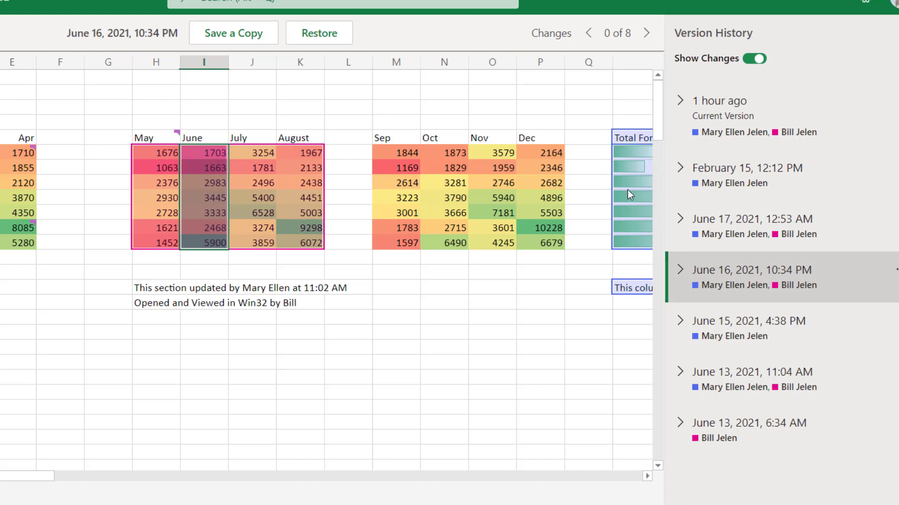
Step: View the June 15, 2021, 4:38 PM version and step through its three Sep–Dec changes
{"action": "left_click", "coordinate": [748, 321]}
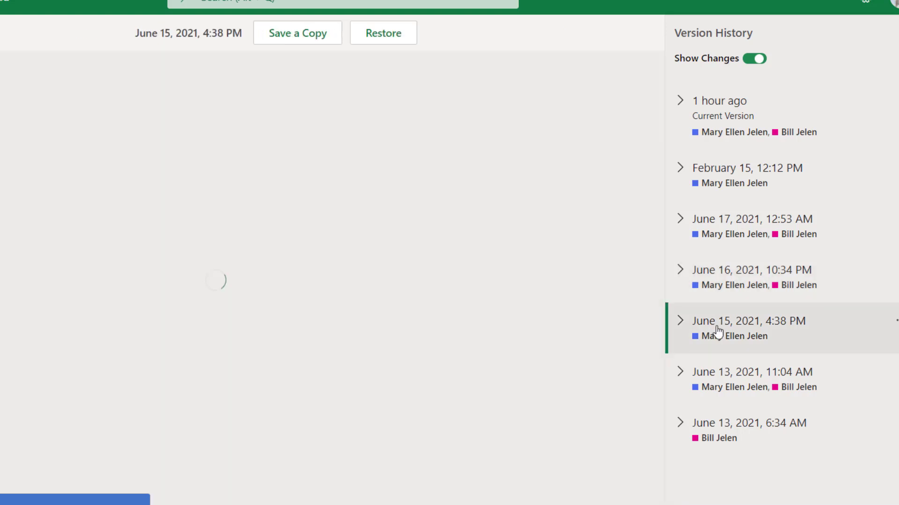
{"action": "left_click", "coordinate": [748, 321]}
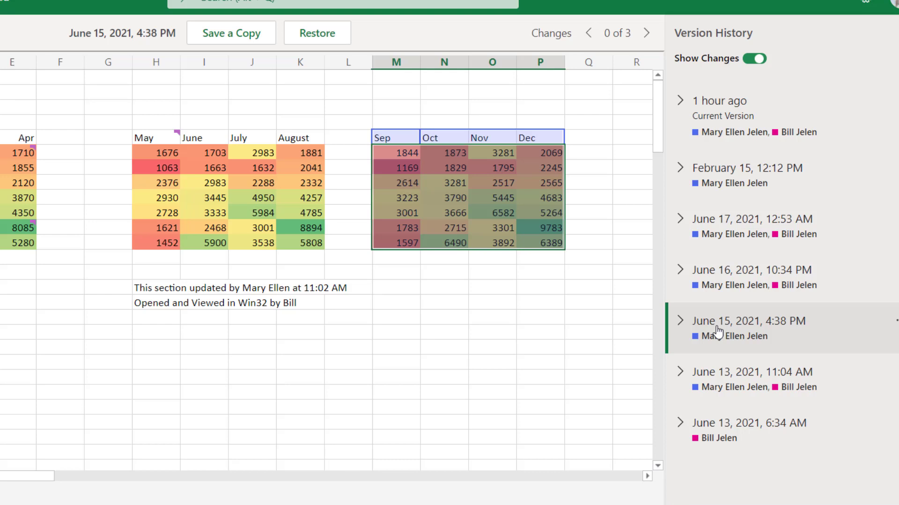
{"action": "left_click", "coordinate": [59, 76]}
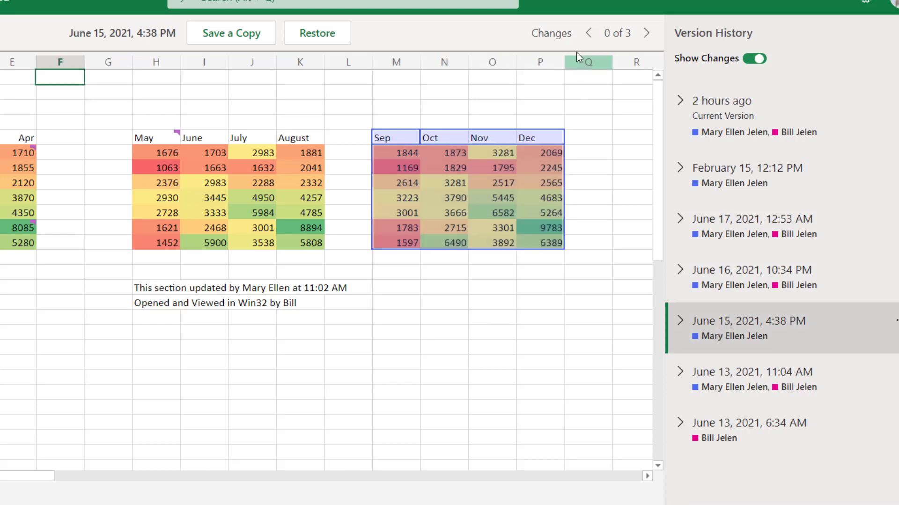
{"action": "left_click", "coordinate": [646, 32]}
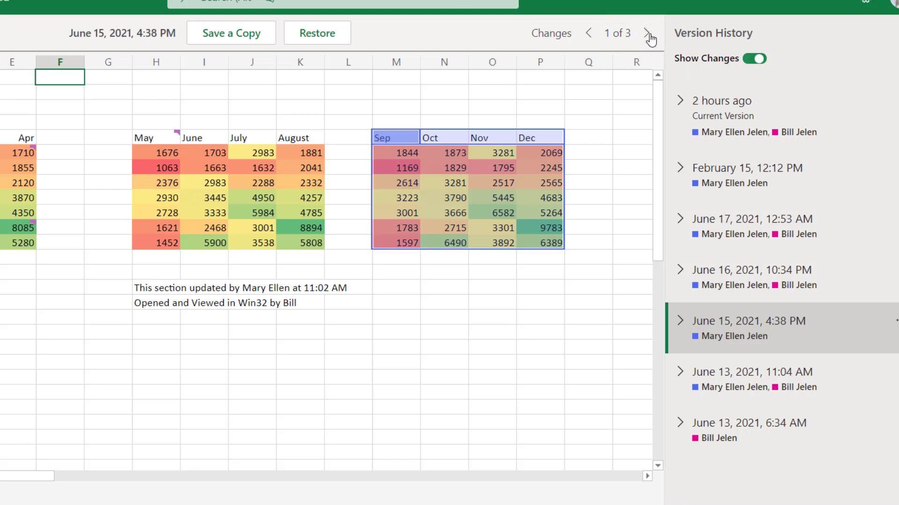
{"action": "left_click", "coordinate": [647, 32]}
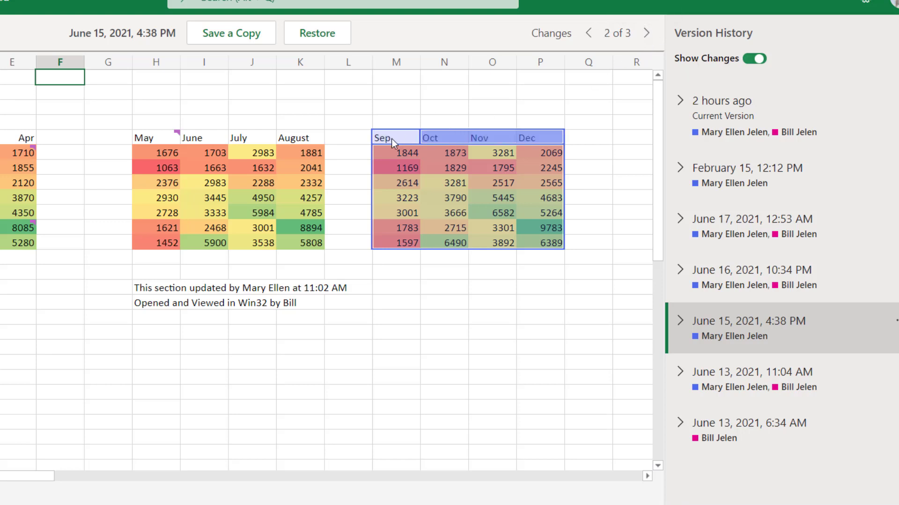
{"action": "mouse_move", "coordinate": [646, 33]}
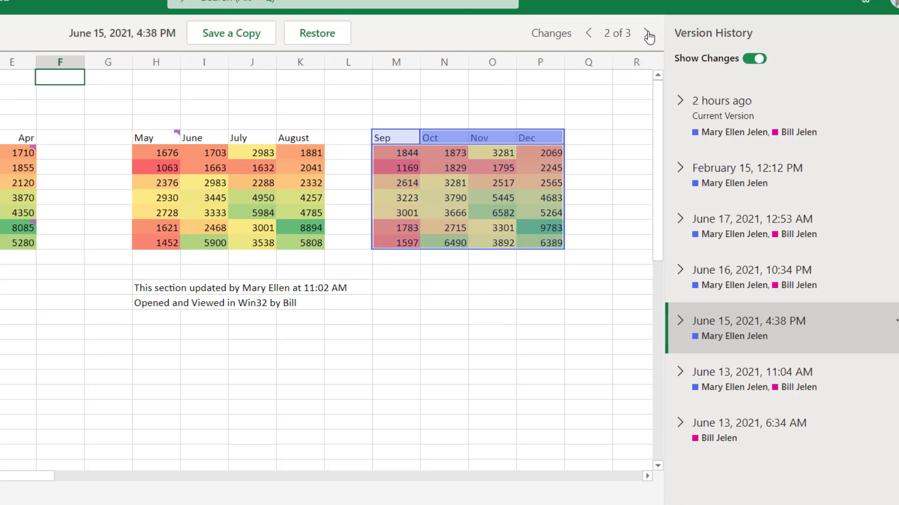
{"action": "left_click", "coordinate": [646, 33]}
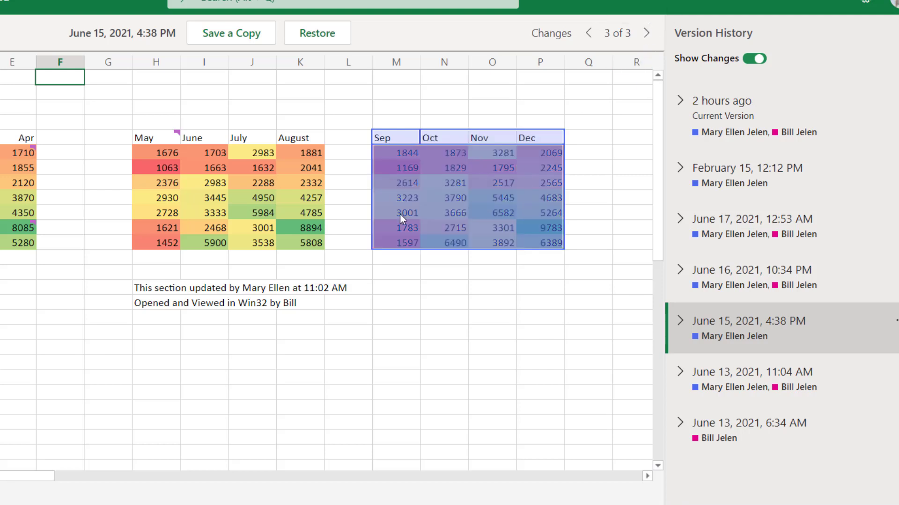
{"action": "mouse_move", "coordinate": [564, 199]}
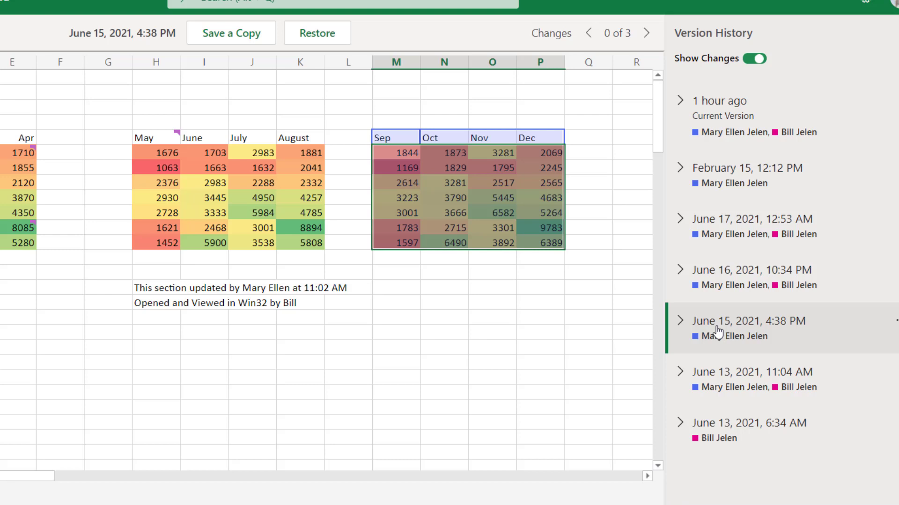
{"action": "mouse_move", "coordinate": [250, 67]}
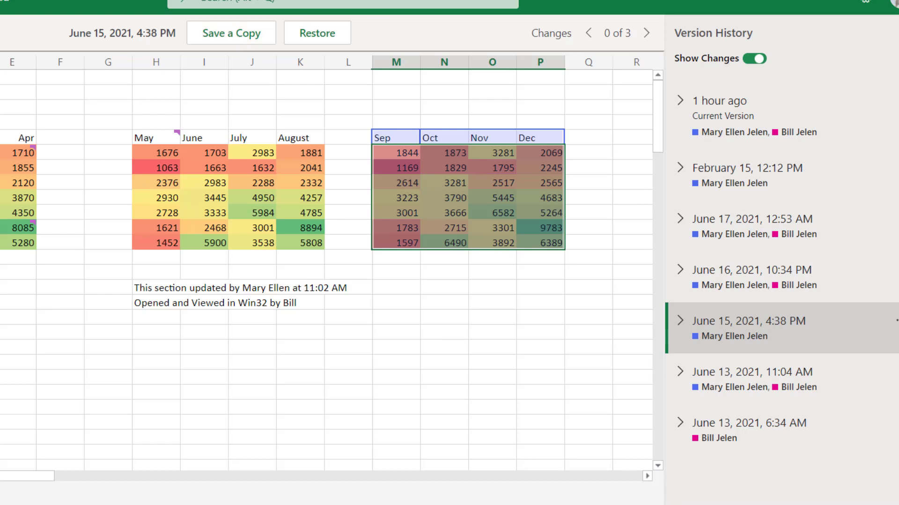
{"action": "mouse_move", "coordinate": [741, 383]}
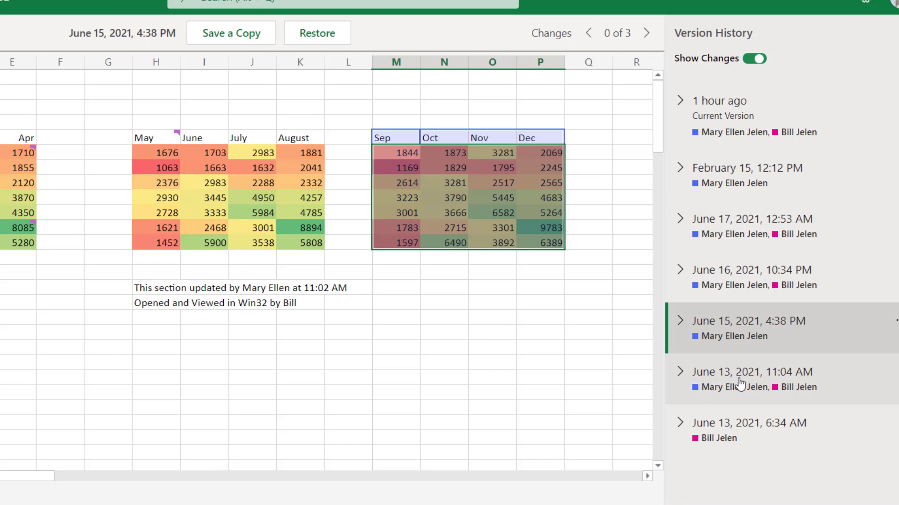
Step: View June 13, 2021 at 11:04 AM, then the empty 6:34 AM oldest version
{"action": "left_click", "coordinate": [750, 372]}
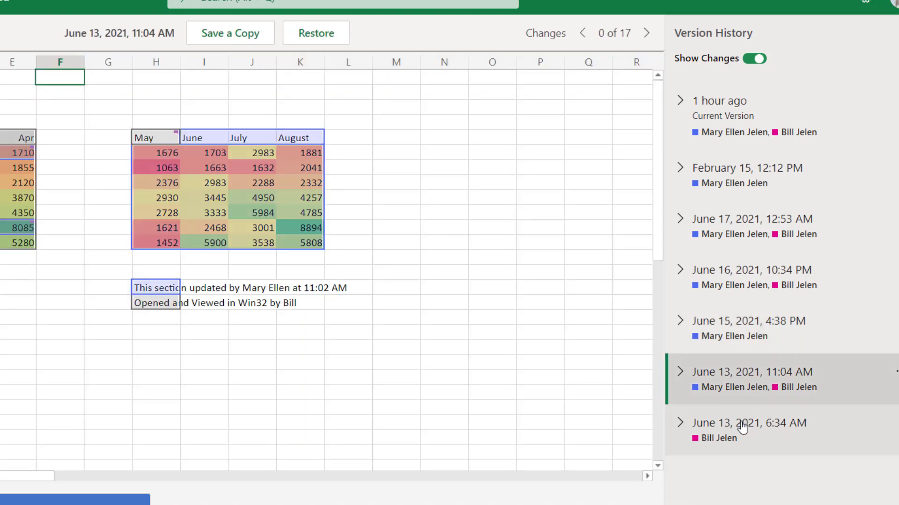
{"action": "left_click", "coordinate": [748, 423]}
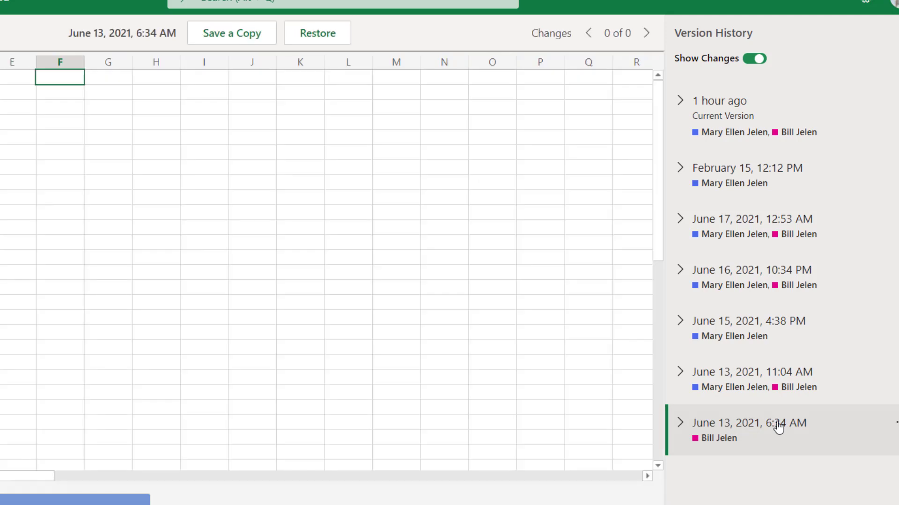